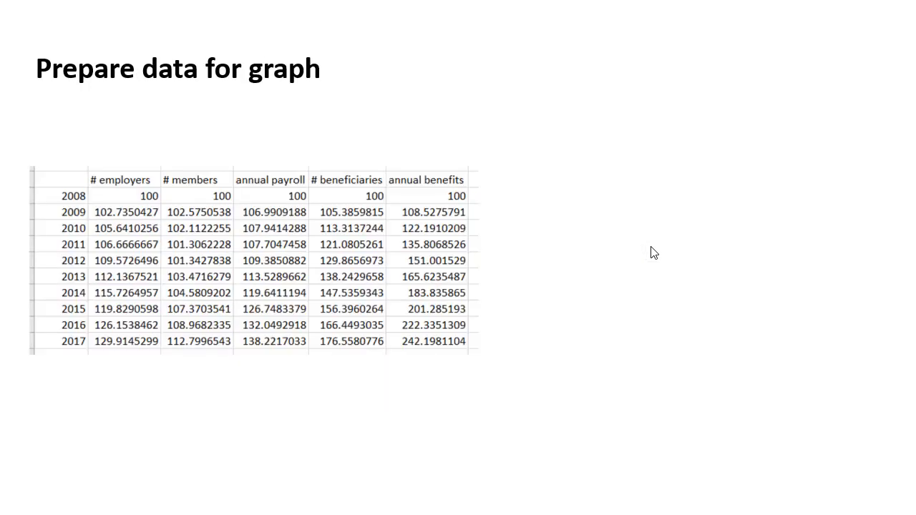
# - Advance the slideshow to the 'Create the visual' slide with the indexed 2008–2017 line chart
pyautogui.press('right')
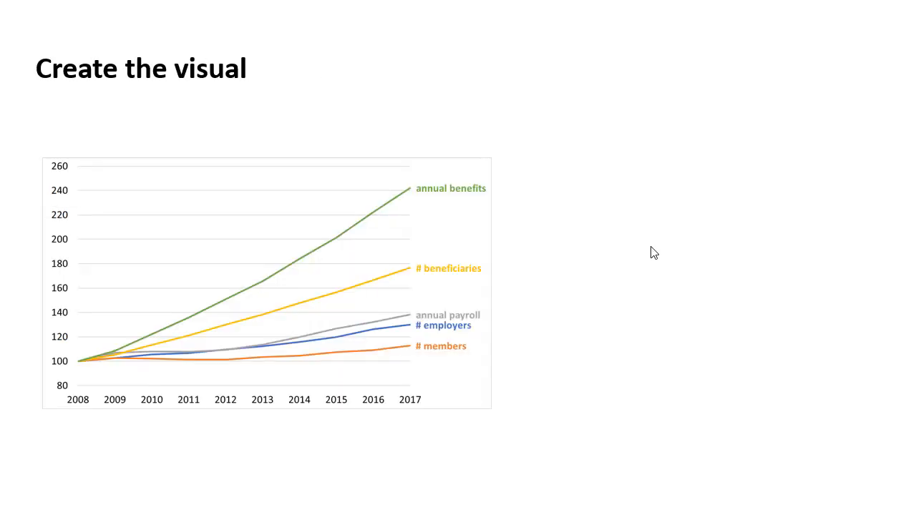